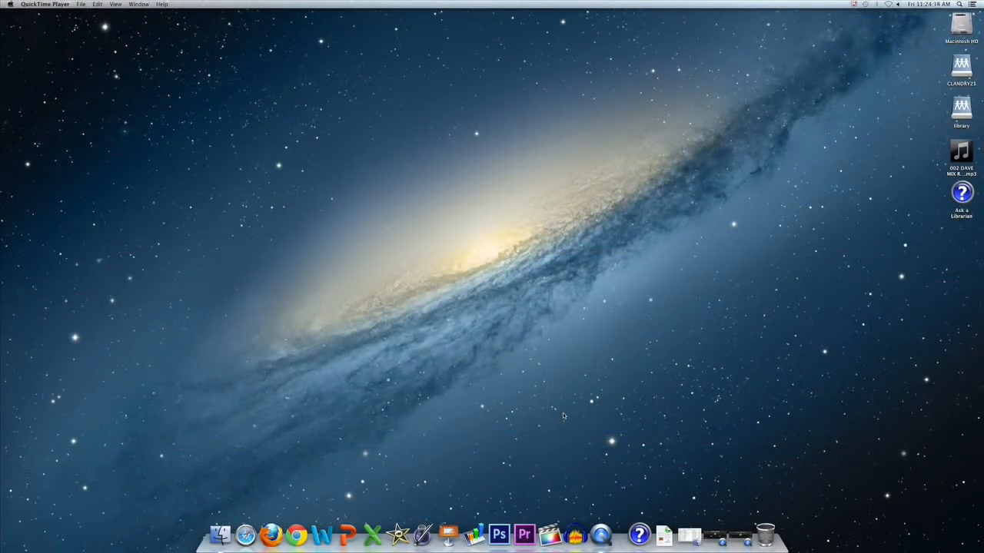
mouse_move(576, 538)
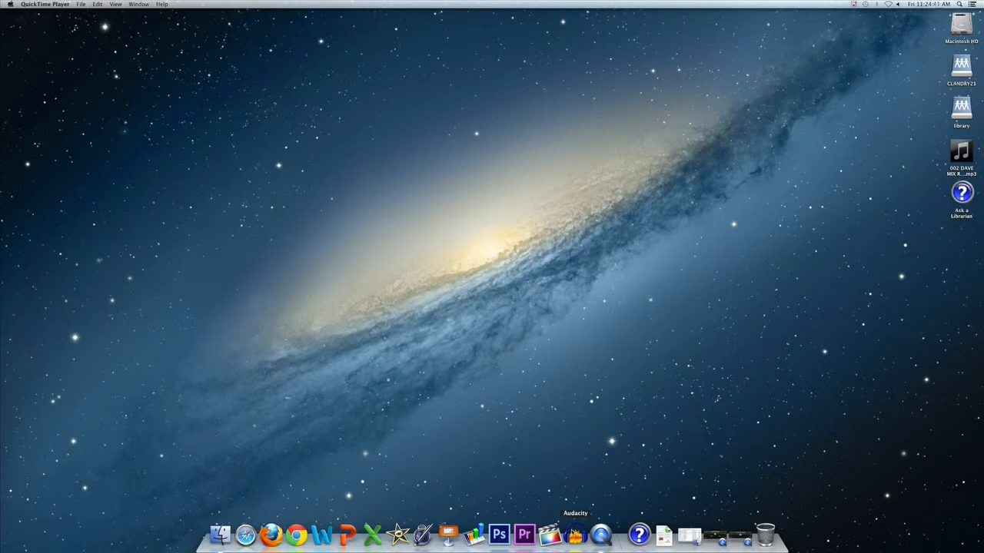
Launch Audacity from its Dock icon to get an empty project
click(572, 539)
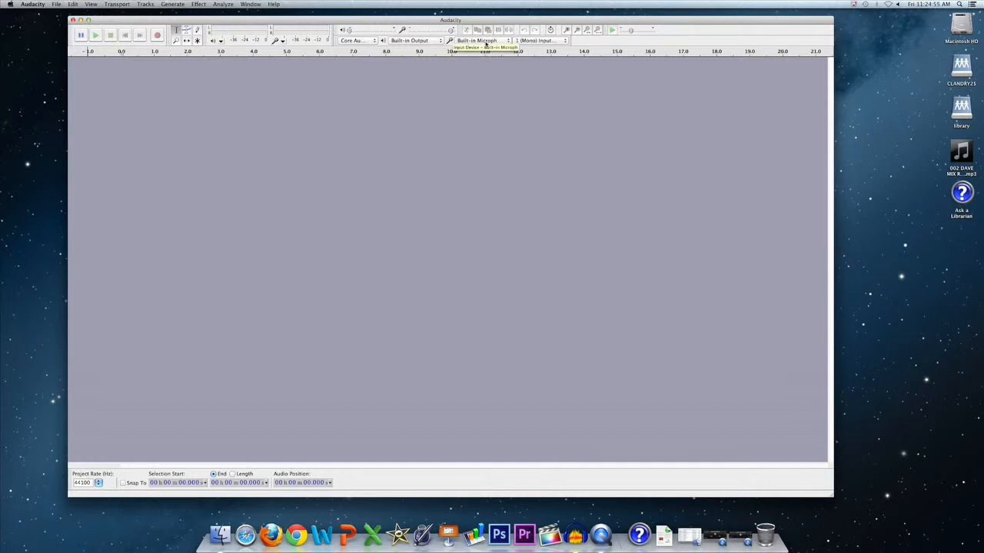
Select Scarlett 2i2 USB as the input device with 1 (Mono) input channel
click(479, 41)
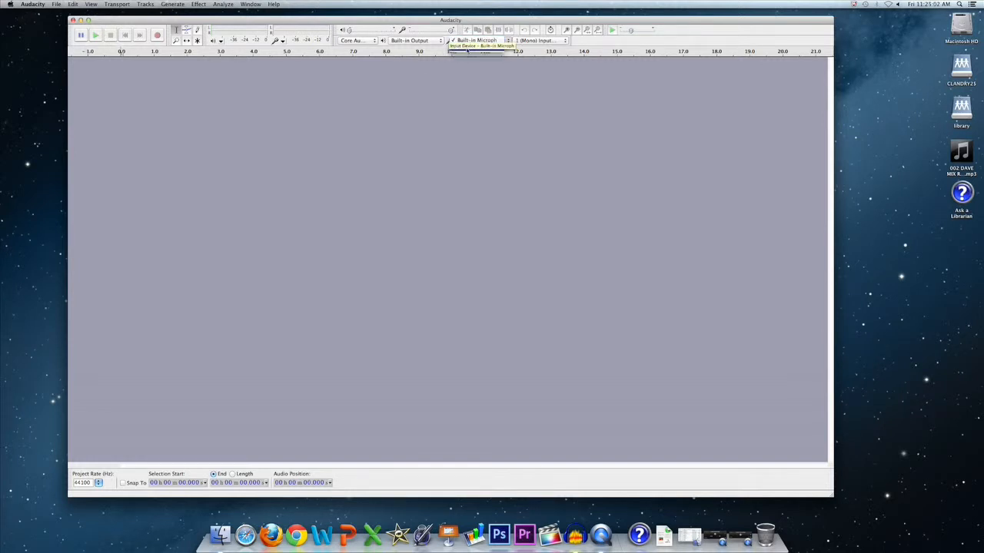
click(480, 46)
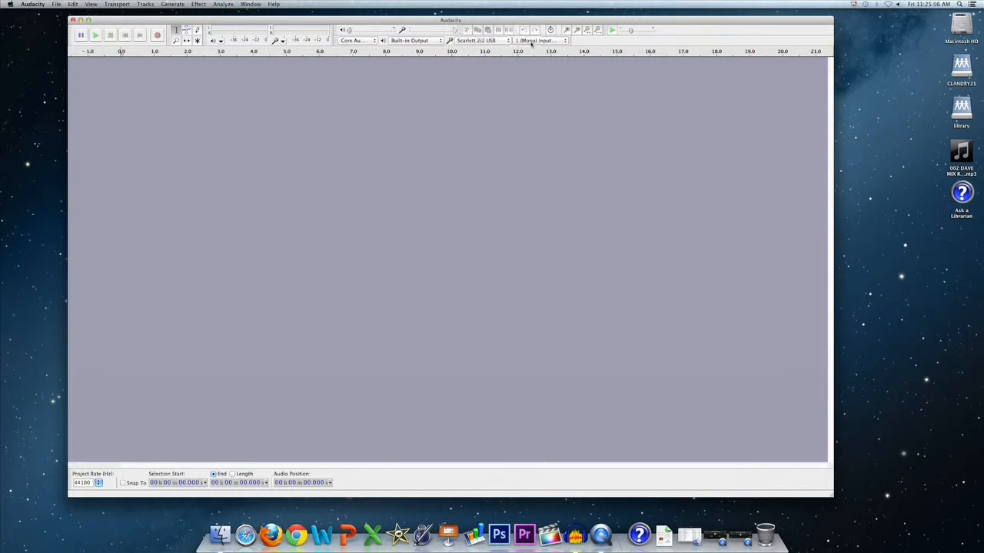
click(537, 40)
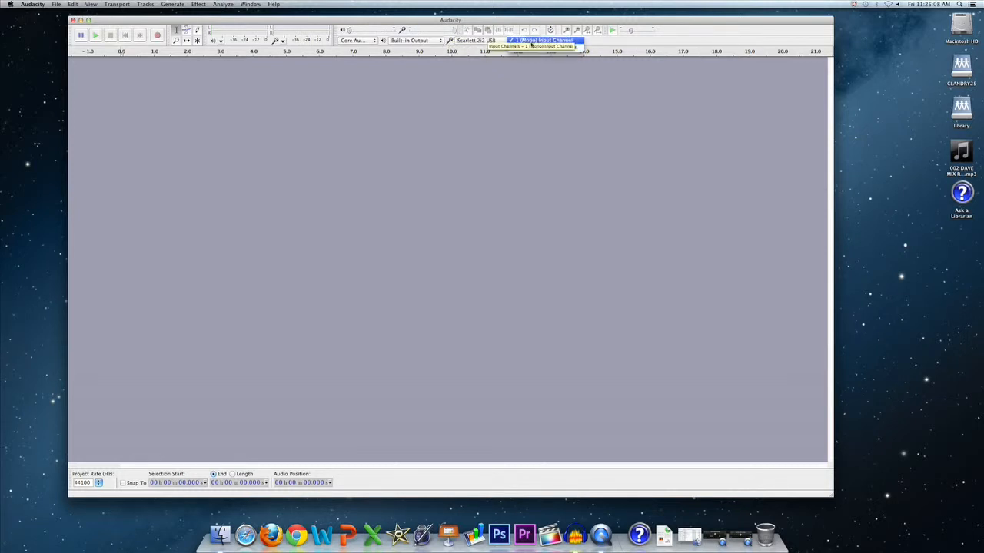
click(538, 36)
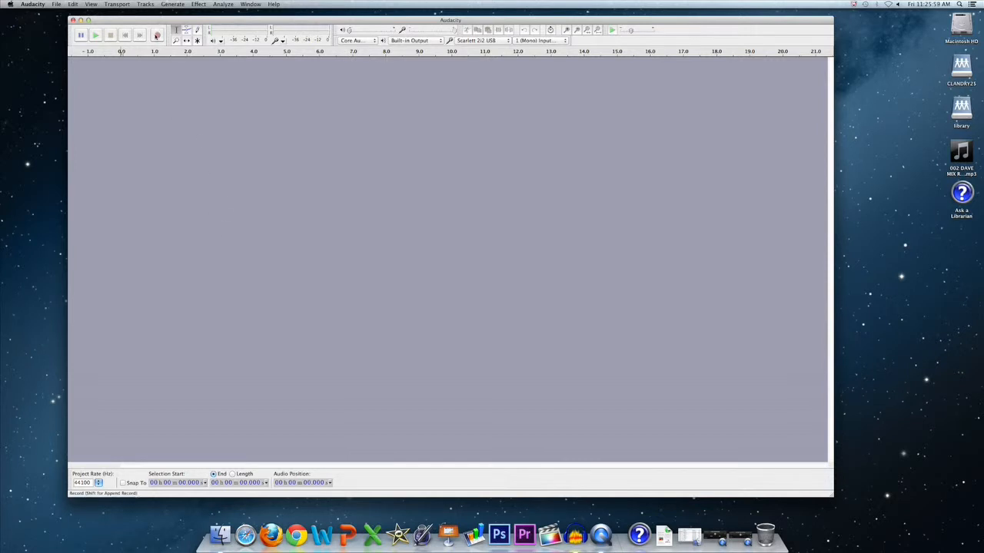
mouse_move(159, 36)
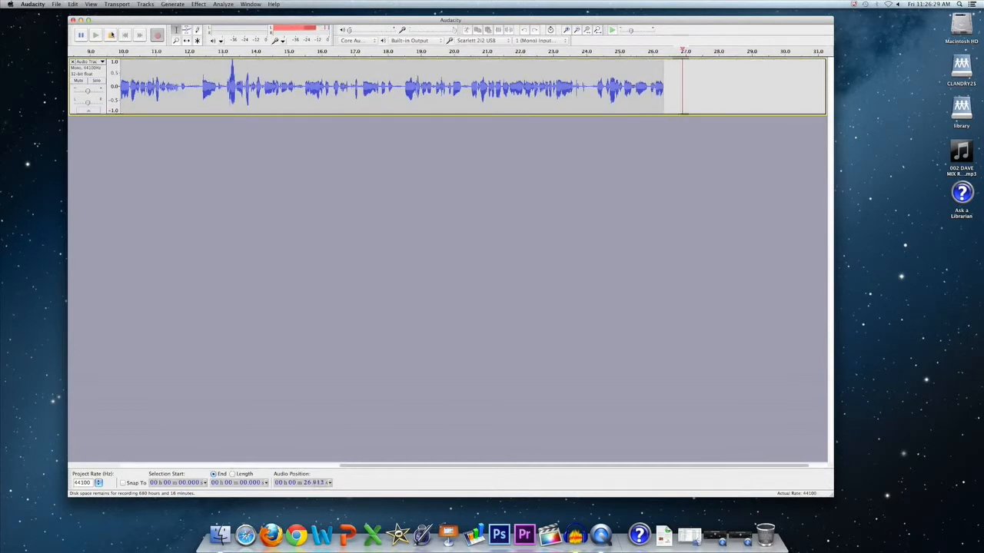
Stop the roughly 26-second mono voice recording
click(112, 37)
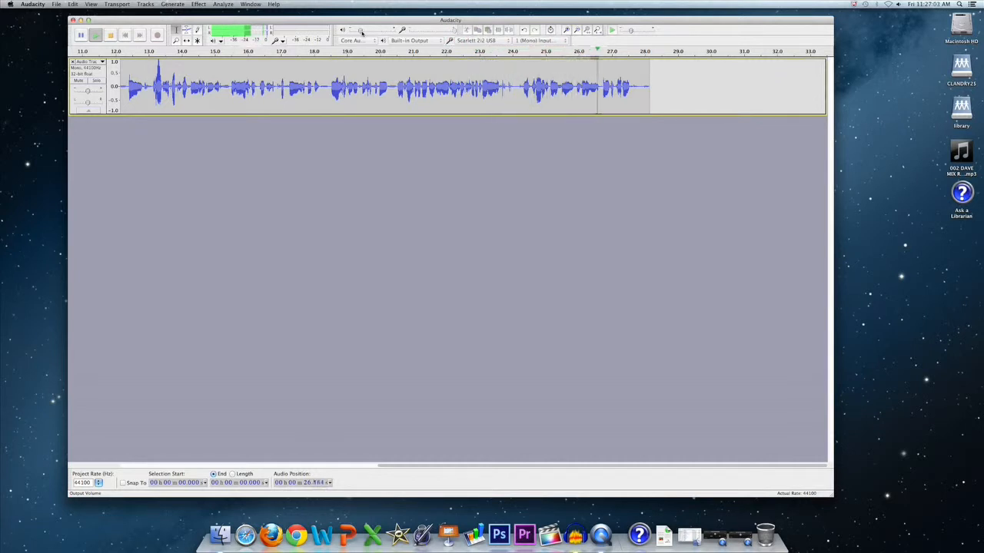
click(119, 35)
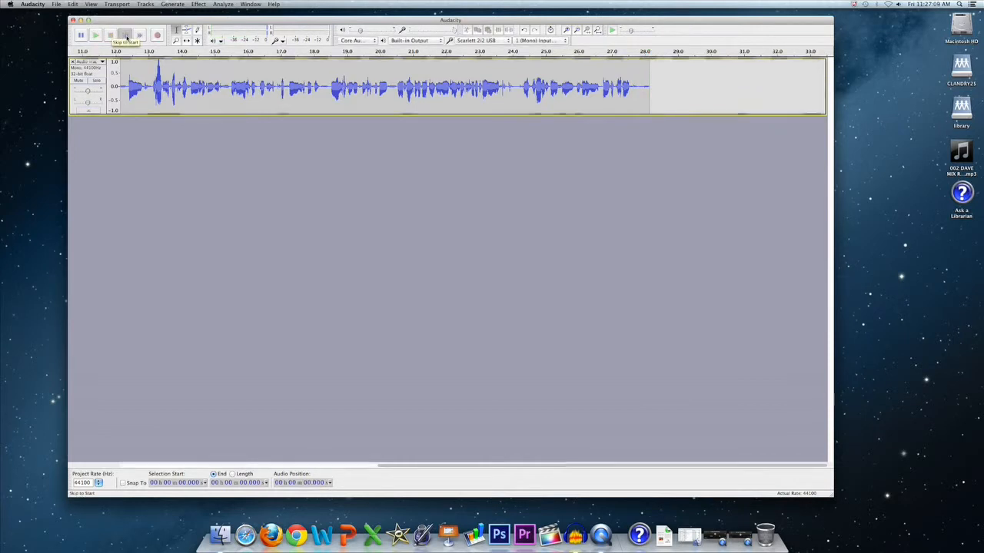
Delete the leading silence before the speech and play the recording back to check
click(136, 37)
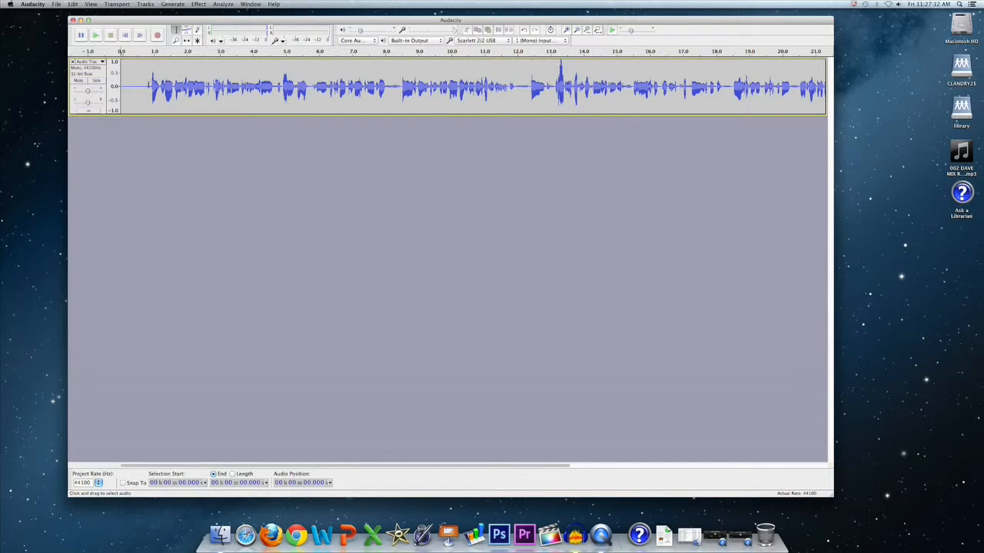
drag(129, 84, 147, 85)
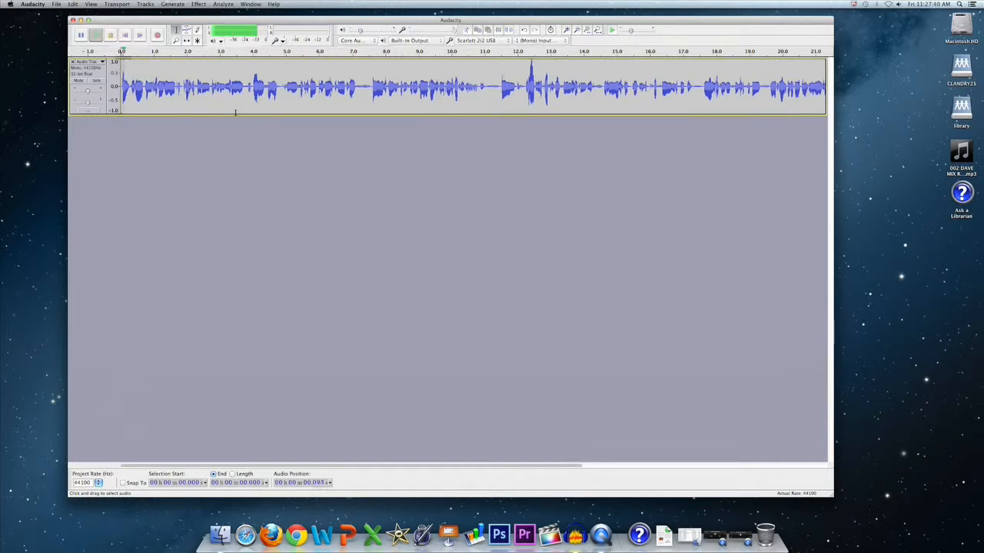
click(114, 35)
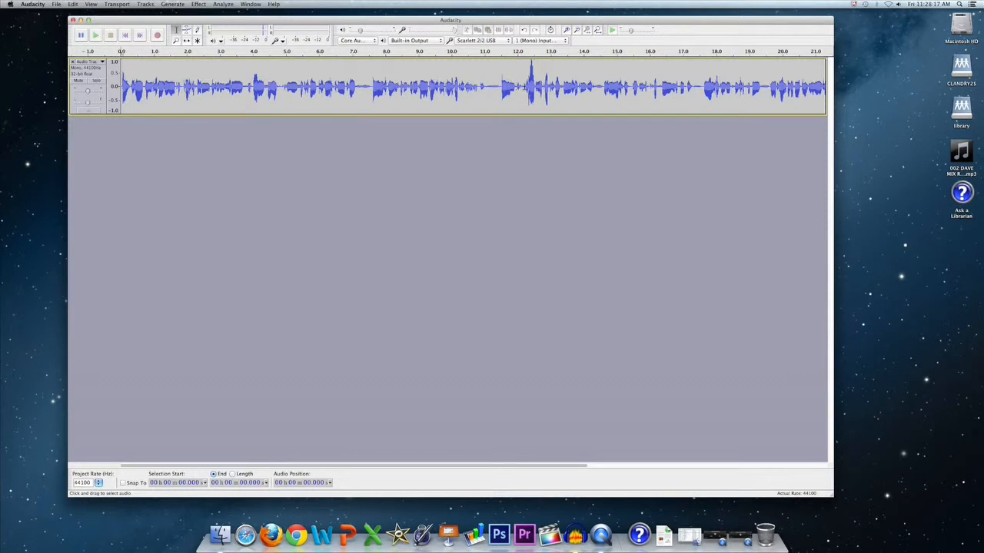
click(522, 88)
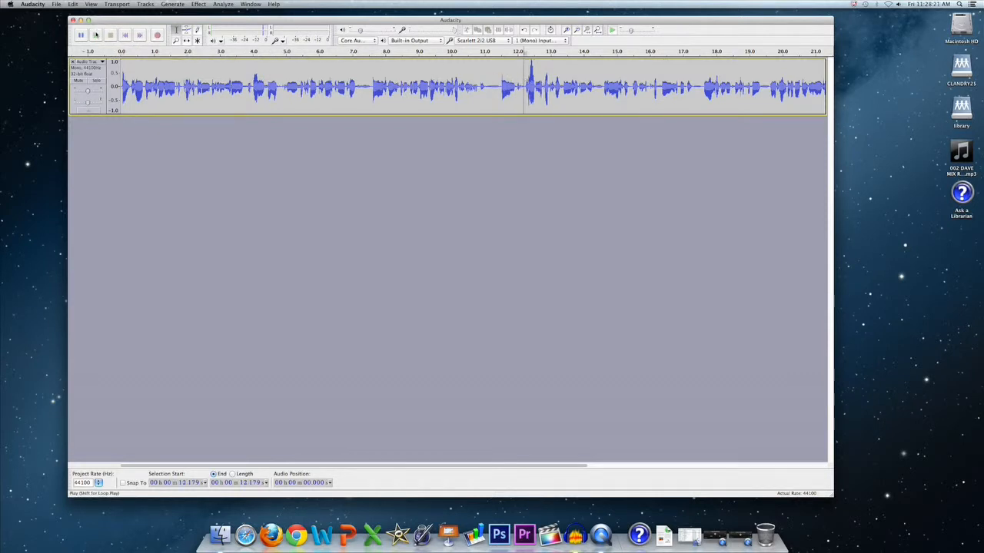
click(96, 36)
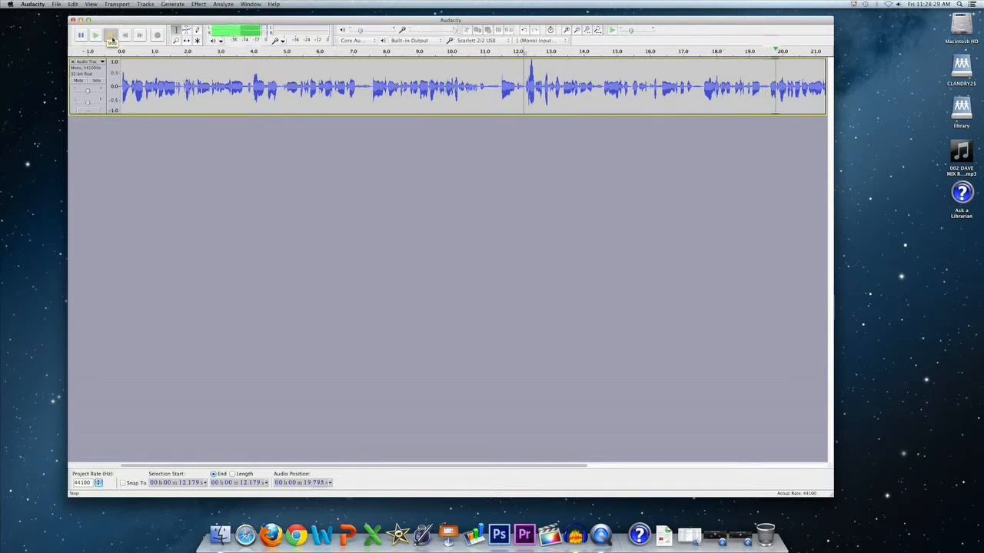
click(112, 35)
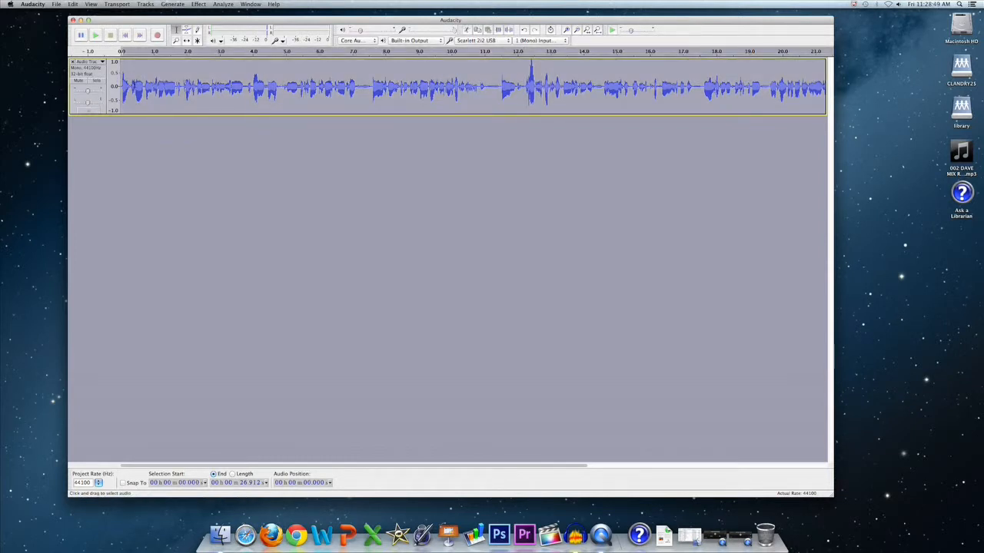
click(198, 3)
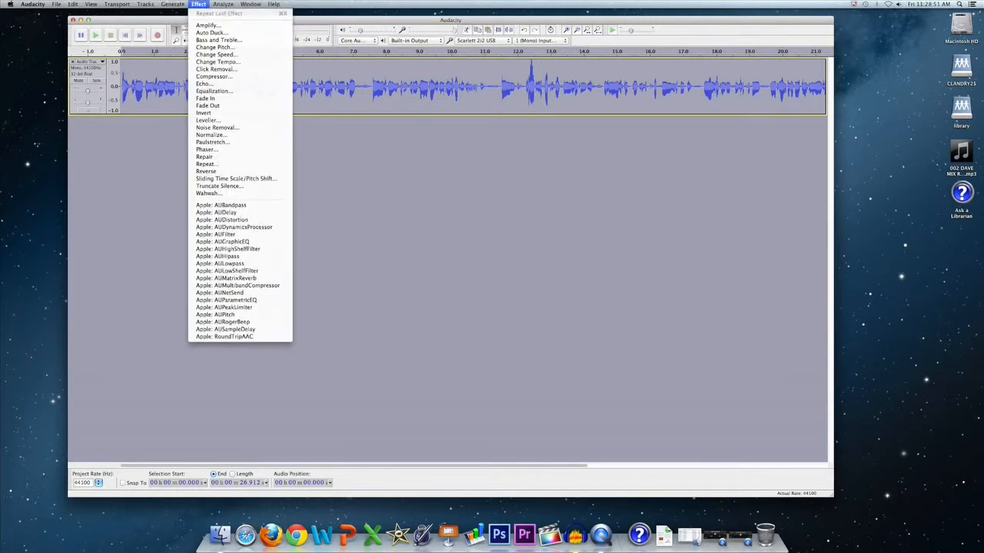
mouse_move(210, 25)
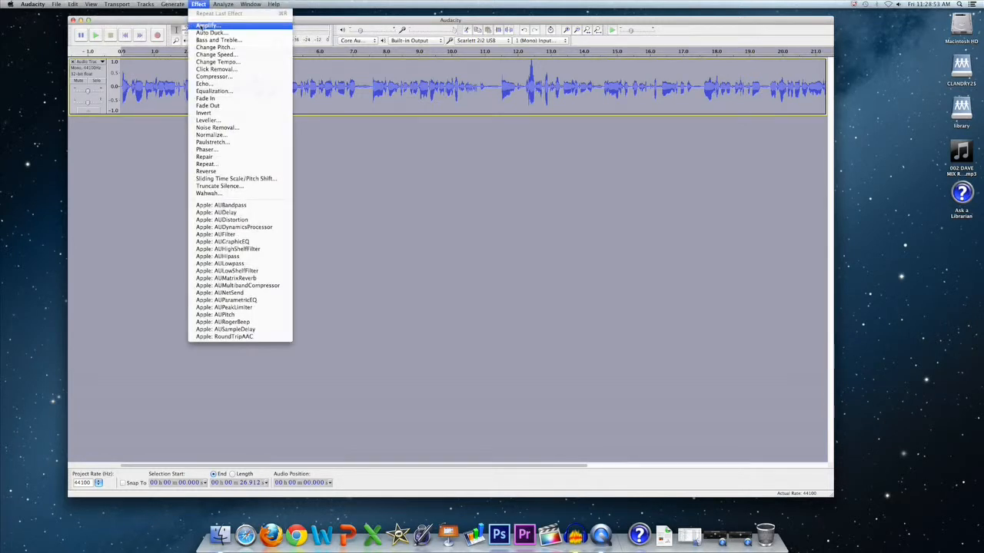
click(208, 26)
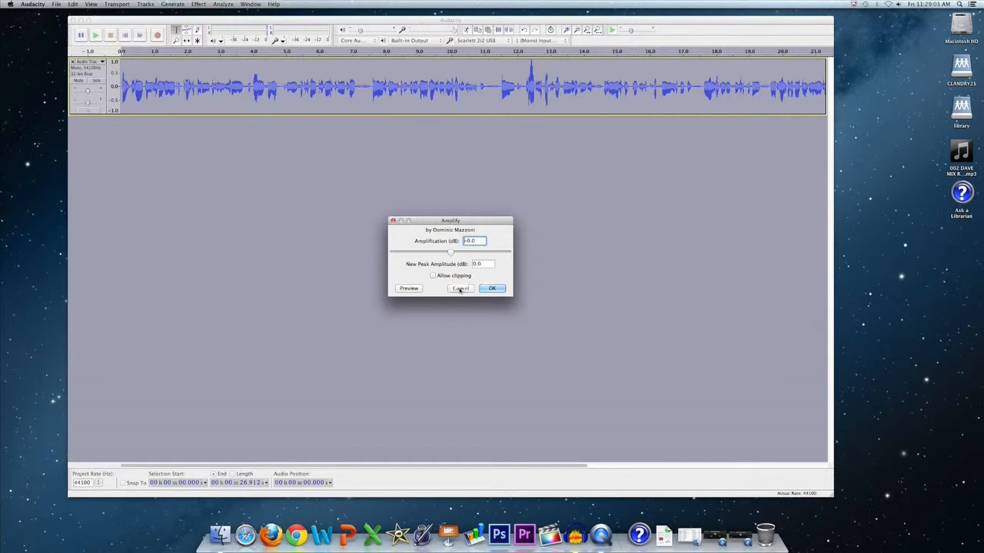
mouse_move(460, 288)
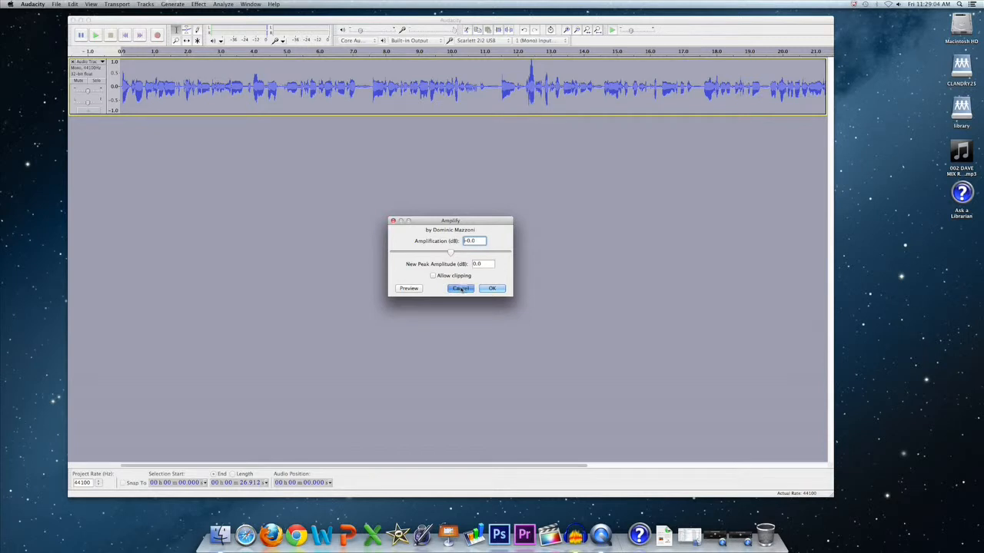
click(198, 4)
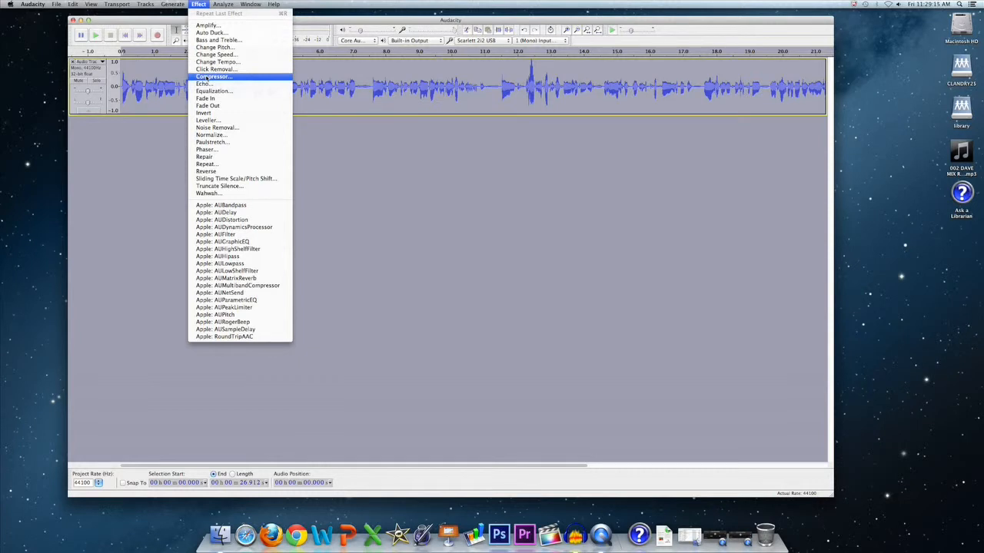
Apply Compressor at -18 dB threshold, -45 dB noise floor and 3:1 ratio
click(213, 76)
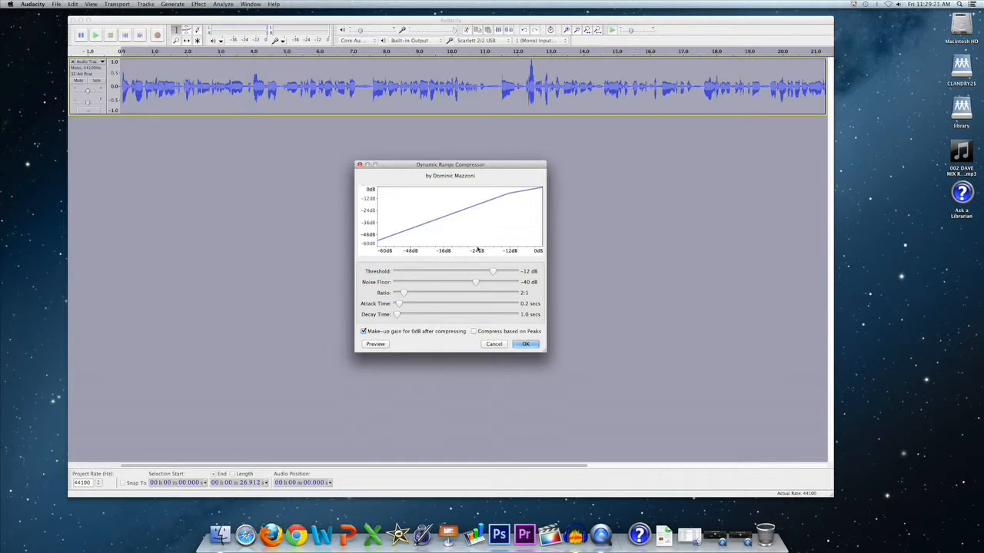
drag(493, 271, 485, 271)
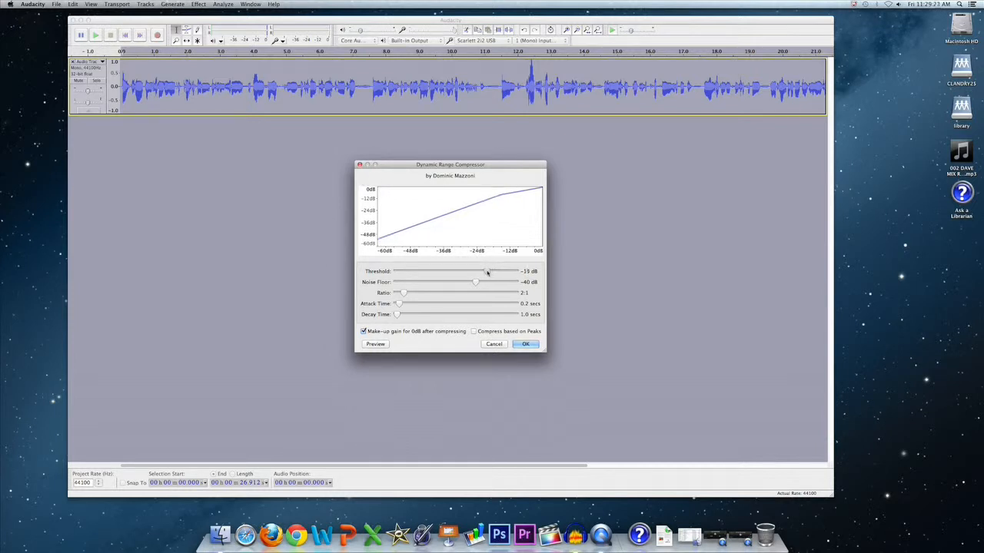
drag(486, 272, 481, 272)
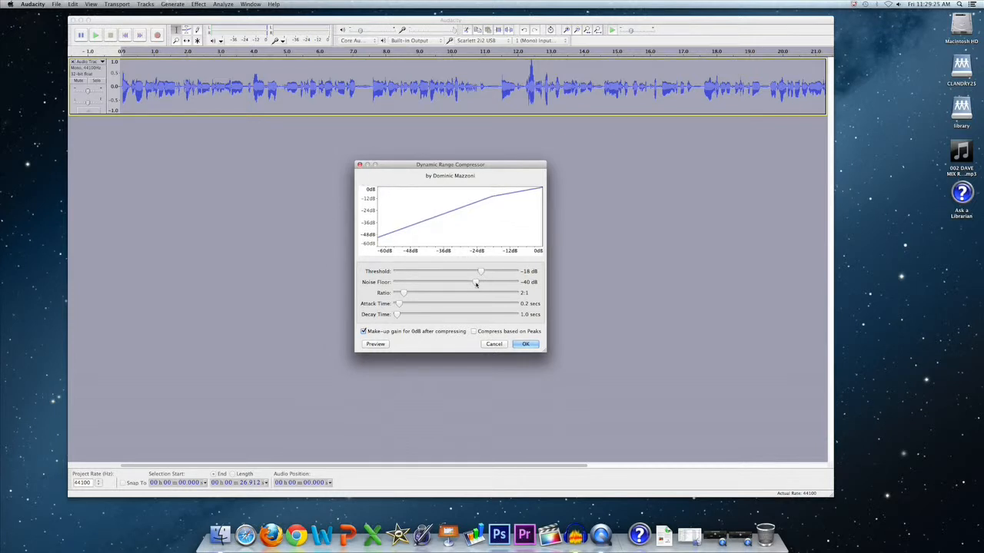
drag(475, 282, 466, 282)
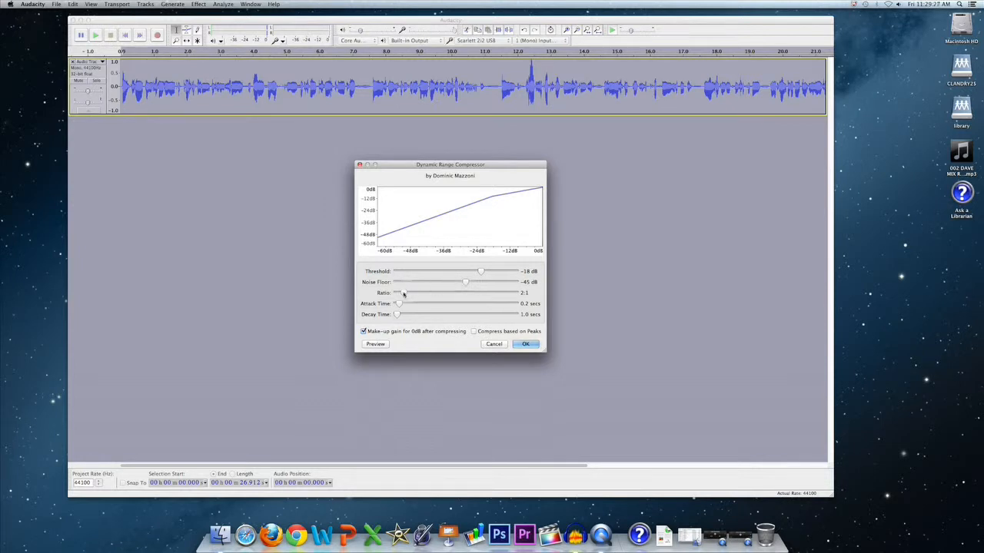
drag(400, 293, 418, 292)
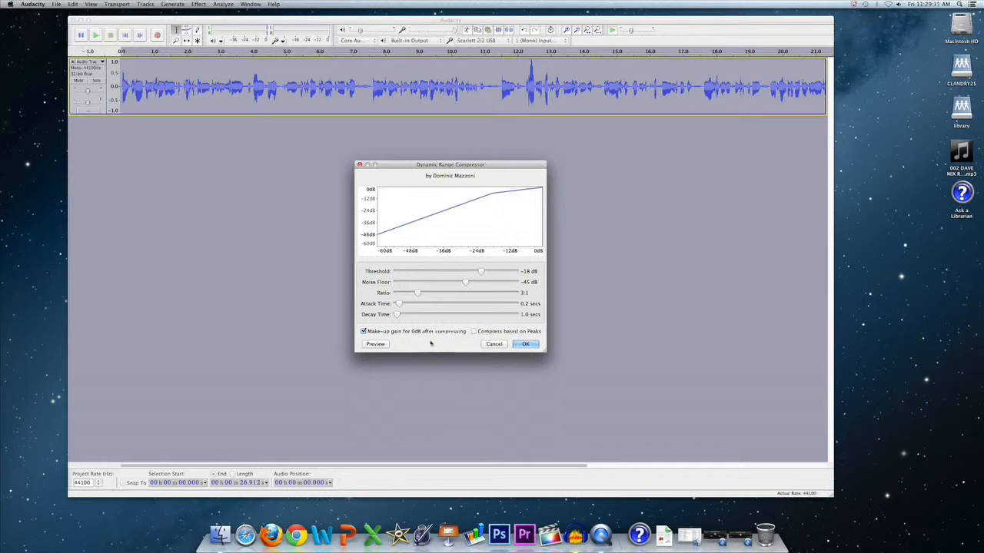
click(525, 343)
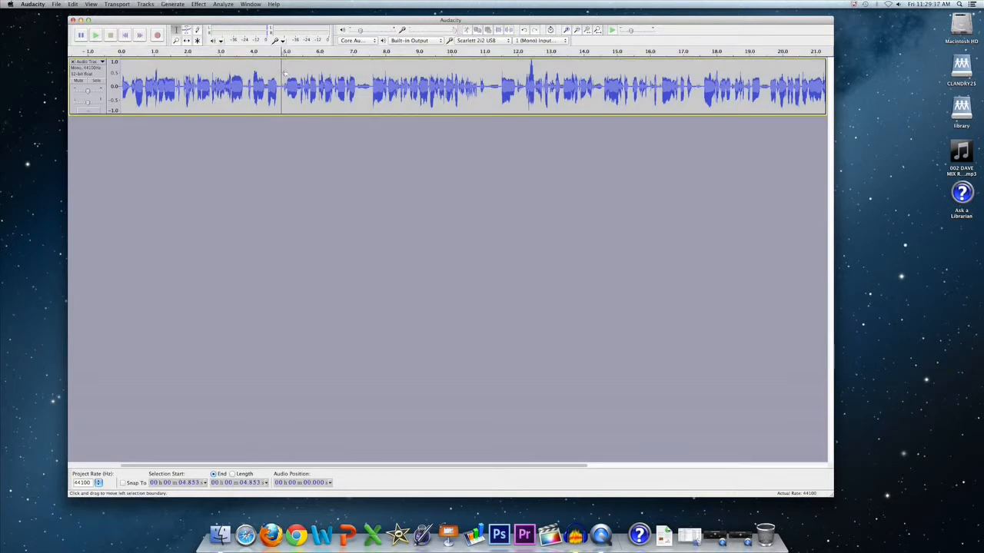
click(95, 35)
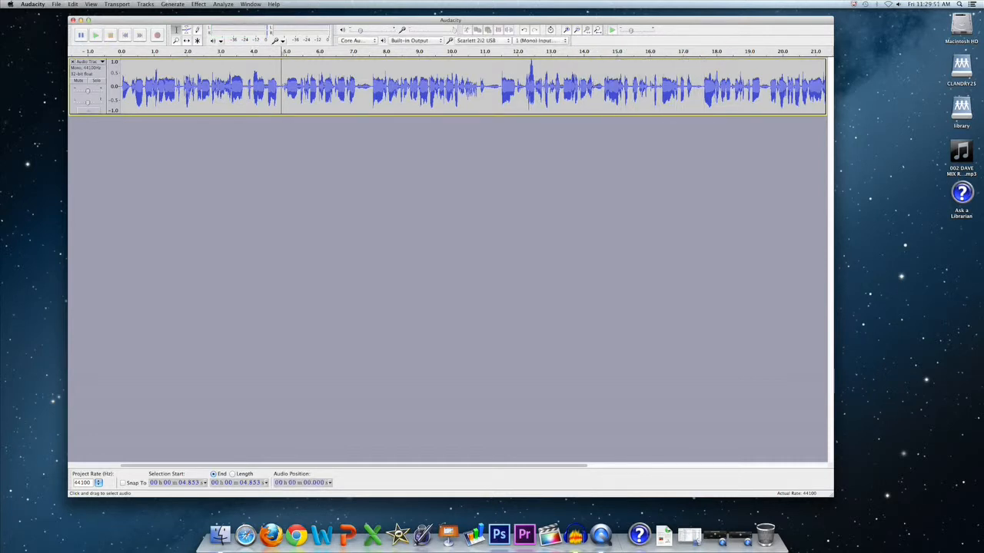
Name the export 'test audio' and set its save location to the Desktop
click(55, 4)
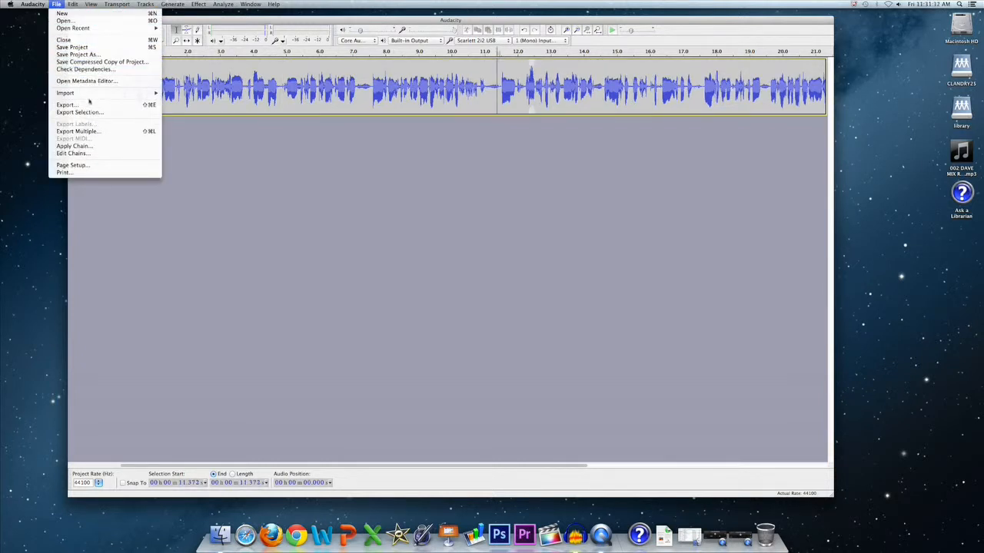
mouse_move(88, 105)
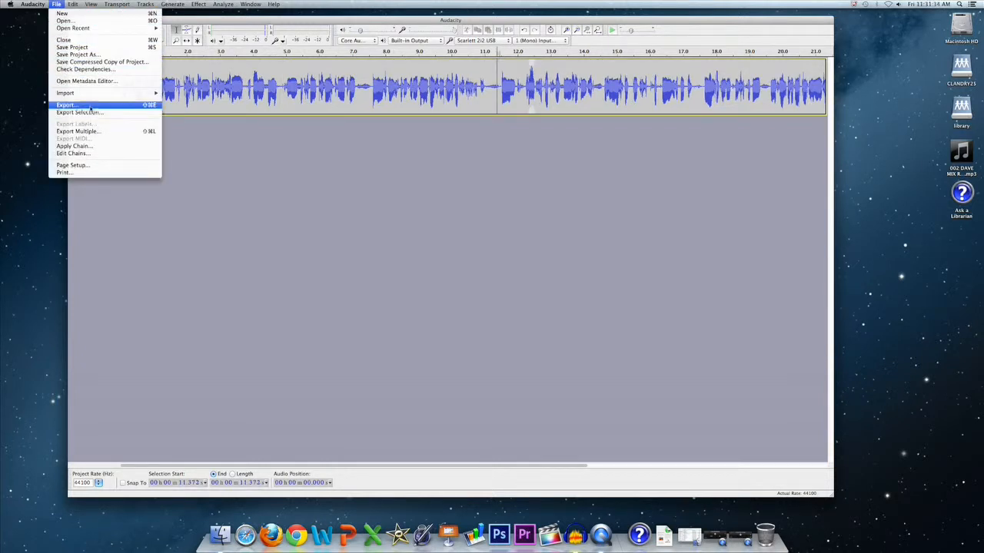
click(68, 103)
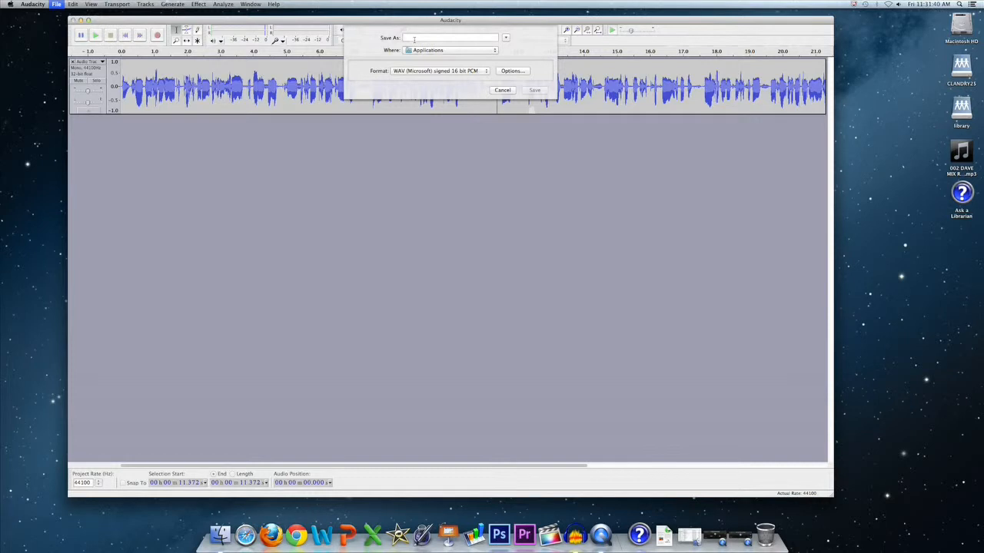
text(test audio)
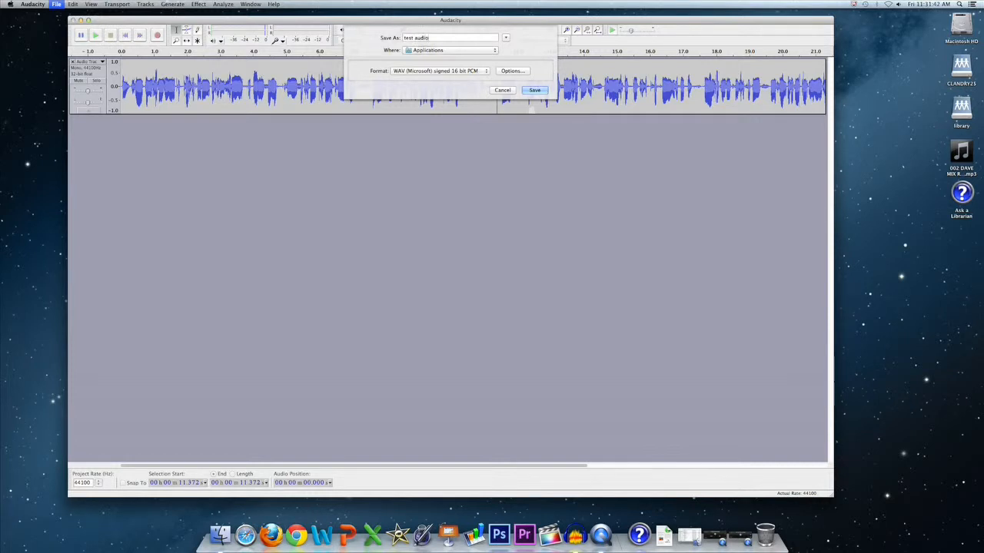
click(447, 50)
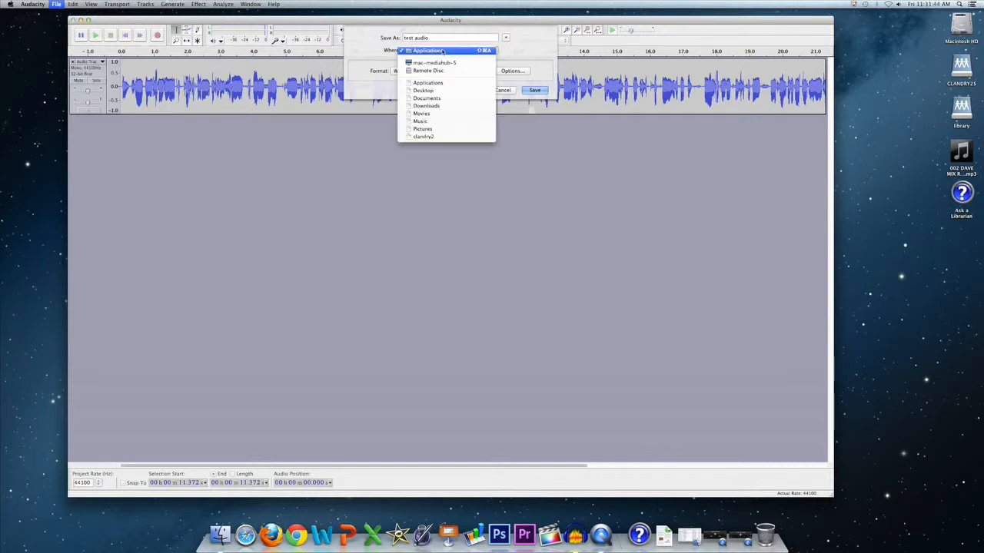
click(424, 90)
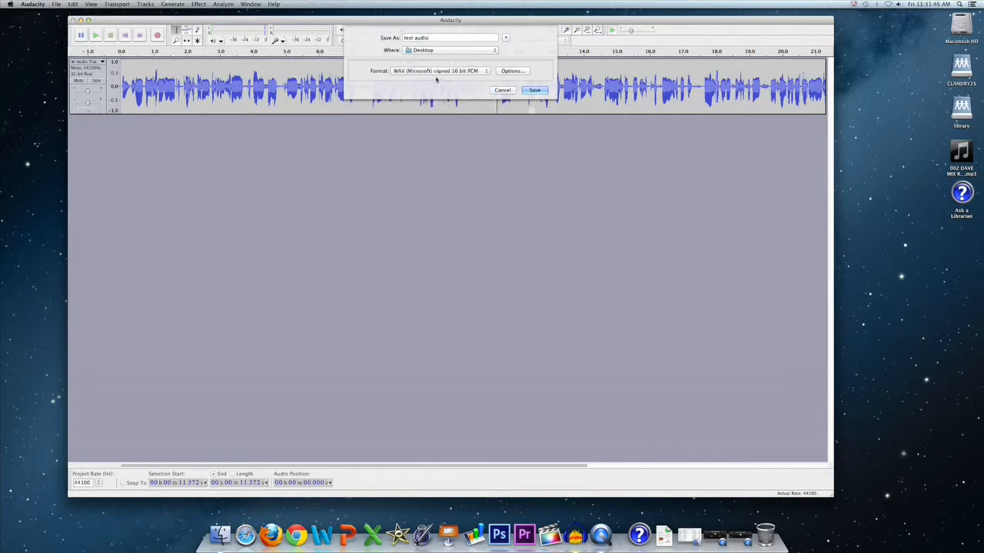
Keep WAV 16-bit PCM format, save, and accept the metadata dialog
click(438, 71)
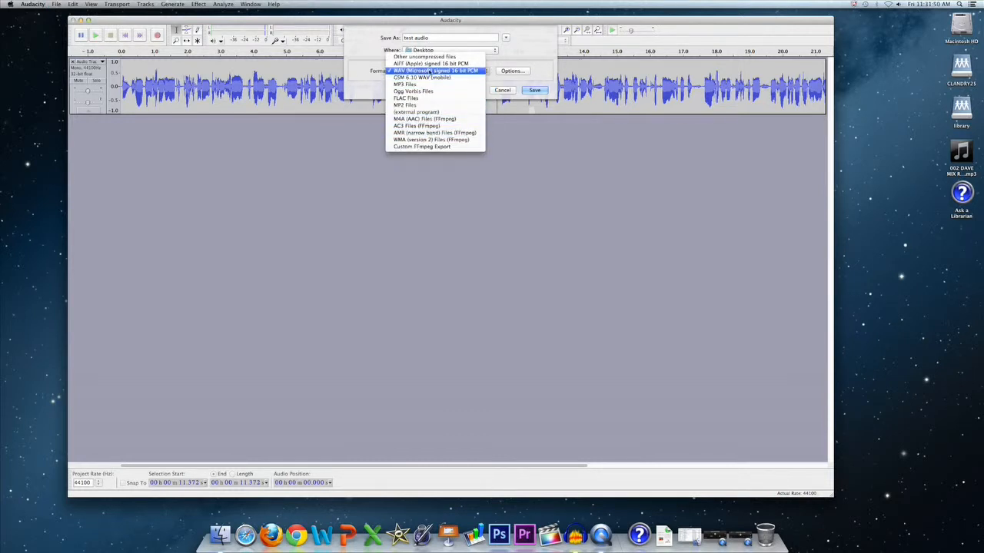
click(432, 71)
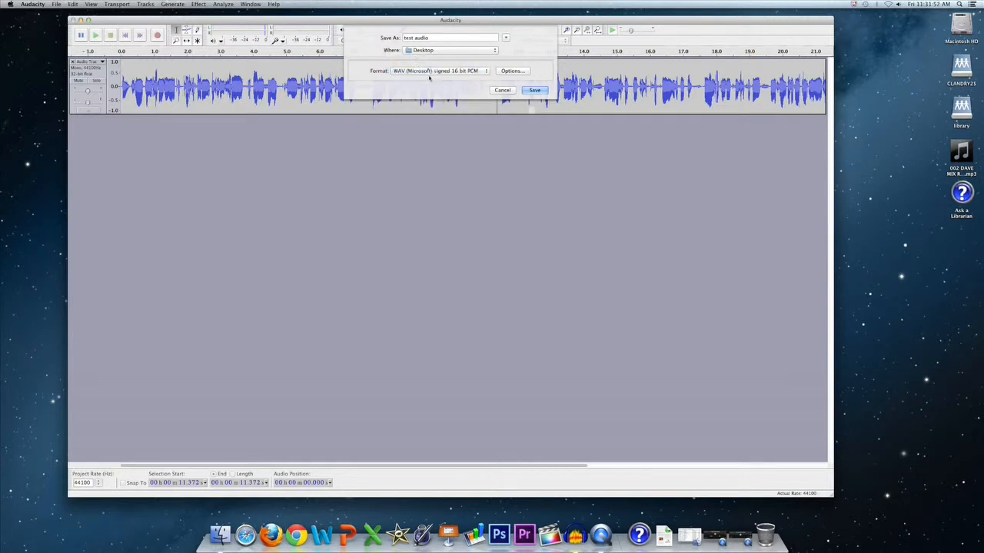
click(440, 70)
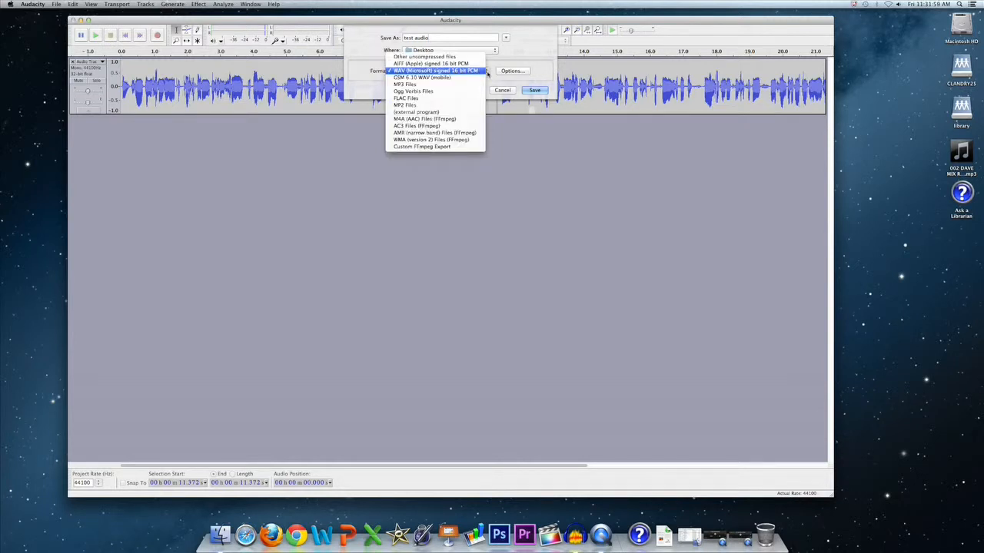
click(432, 70)
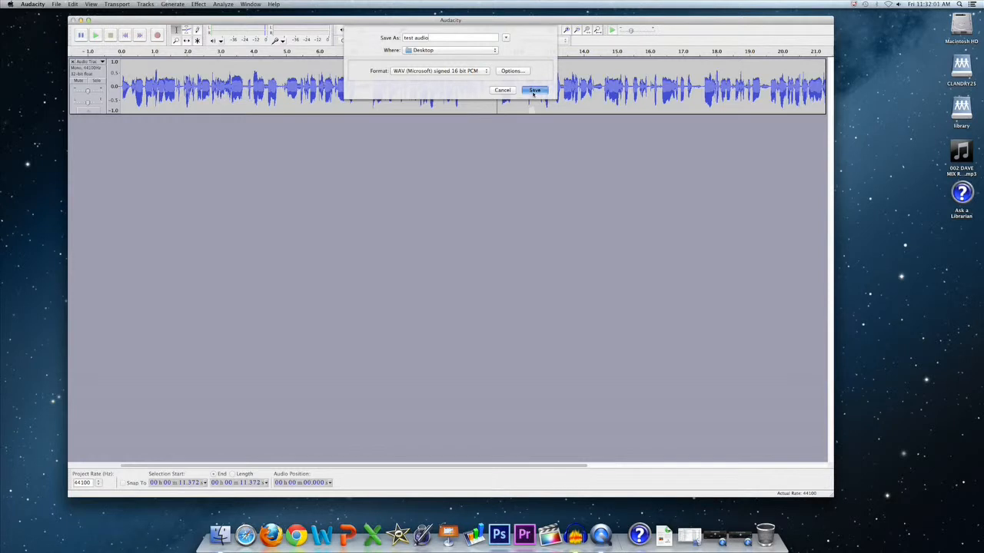
click(533, 89)
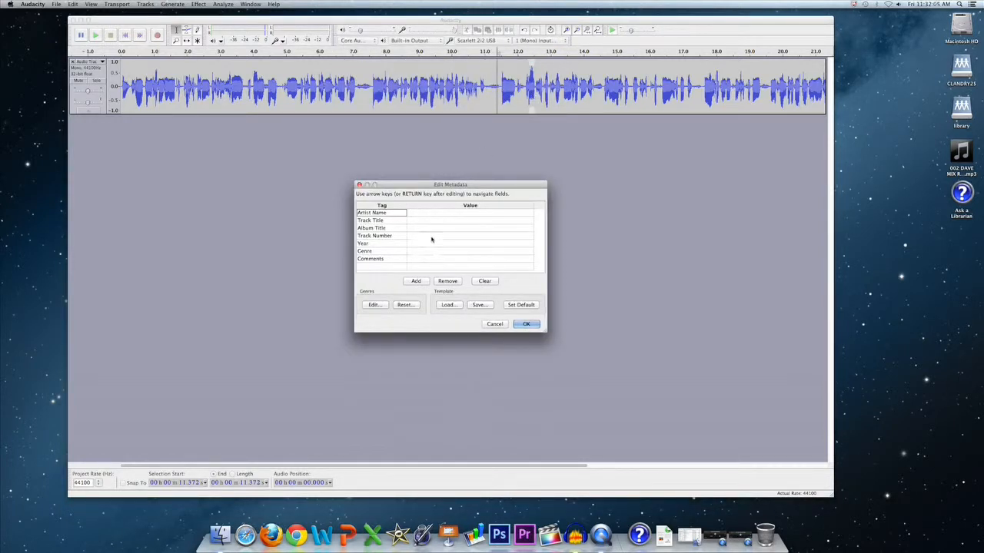
click(526, 324)
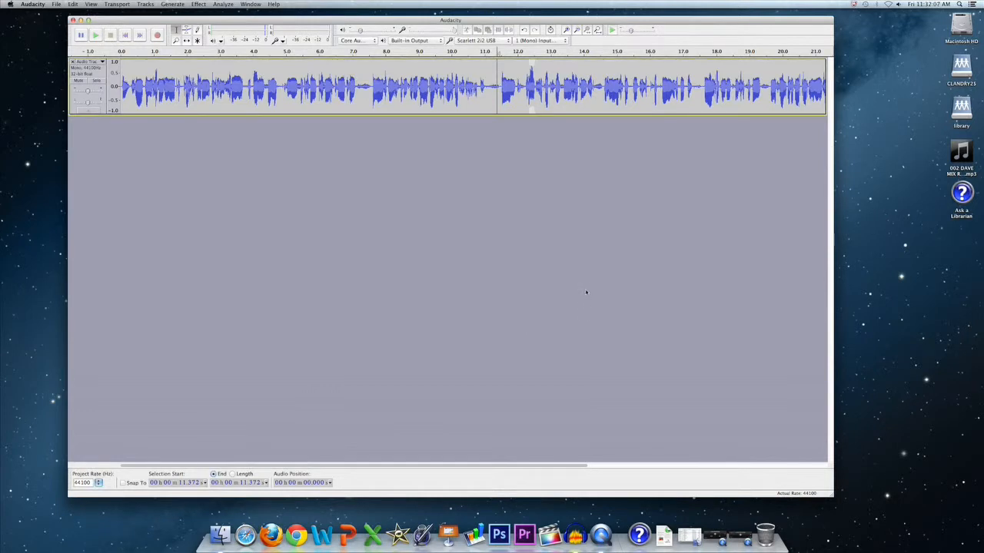